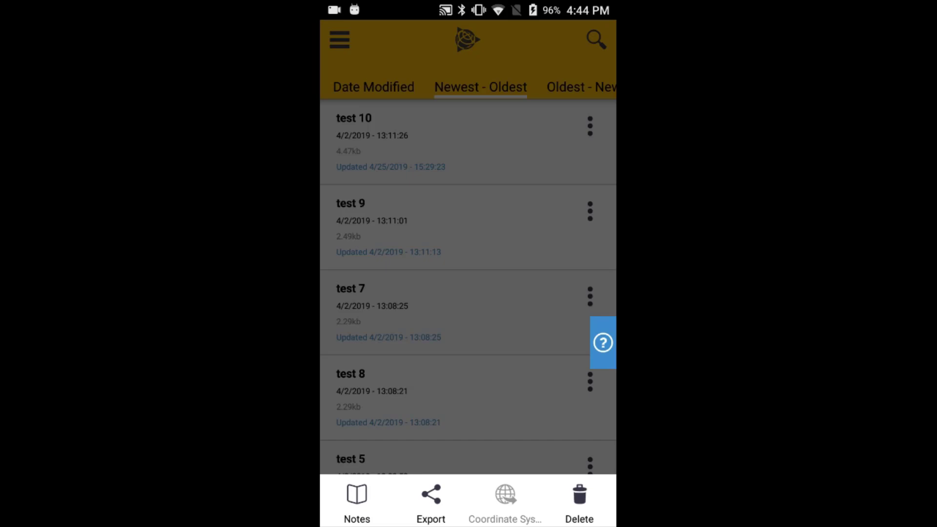
Export the test 10 scene from the scene list as a .capture file.
click(430, 500)
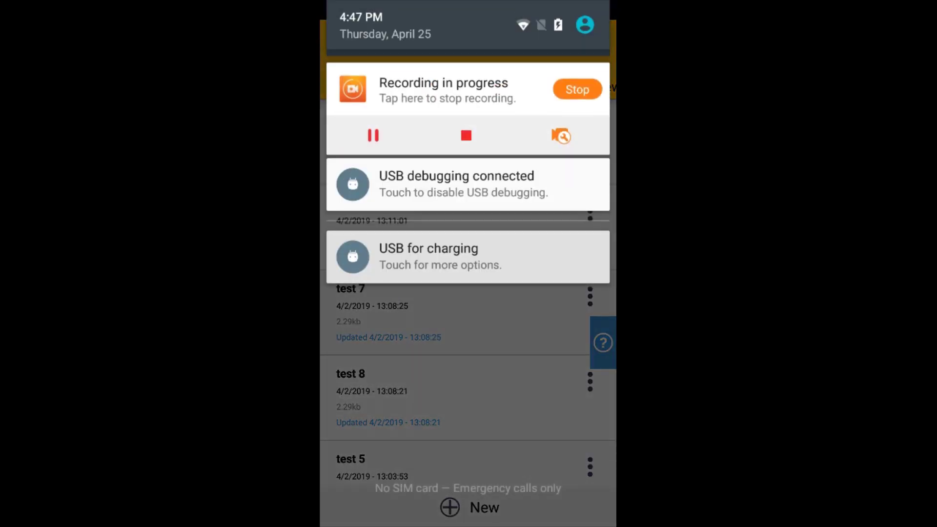
Switch the device's USB mode from charging to File transfers.
click(438, 256)
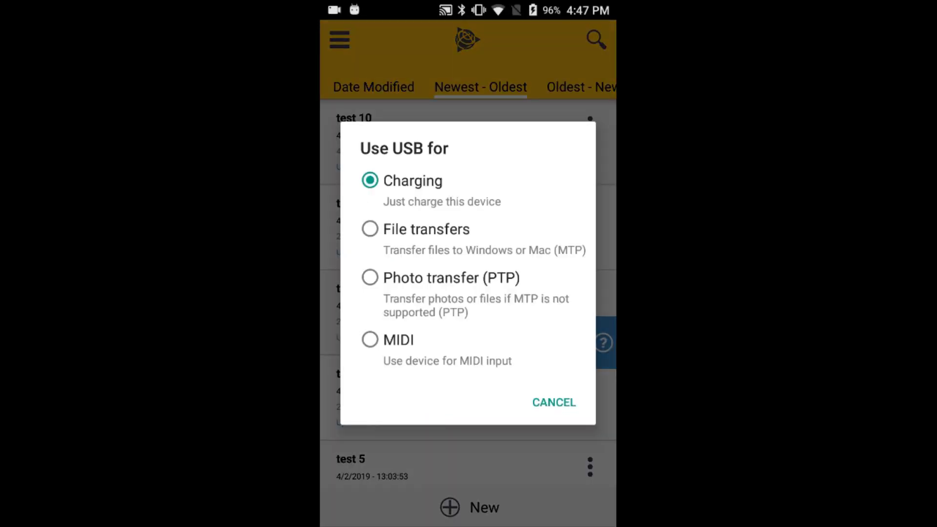
click(553, 402)
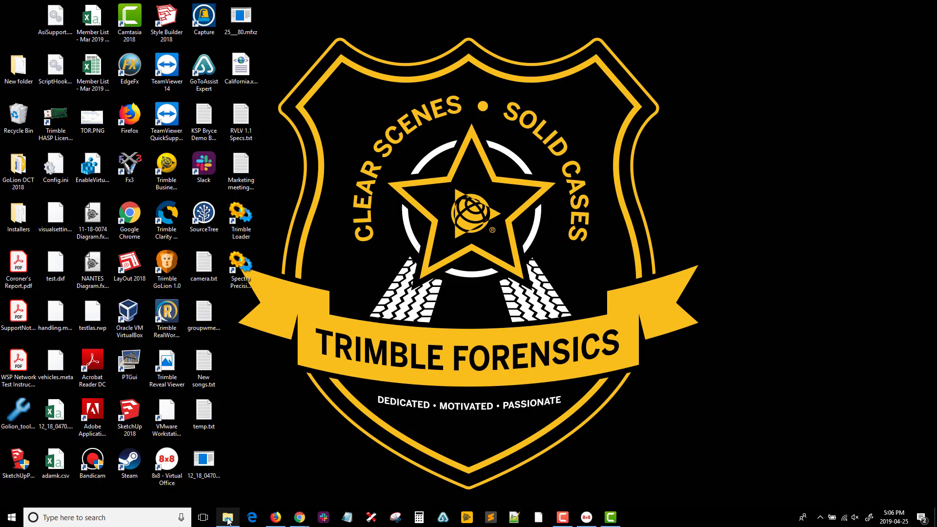
Browse TDC100_4G internal storage to the Capture folder and select test 10.
click(226, 517)
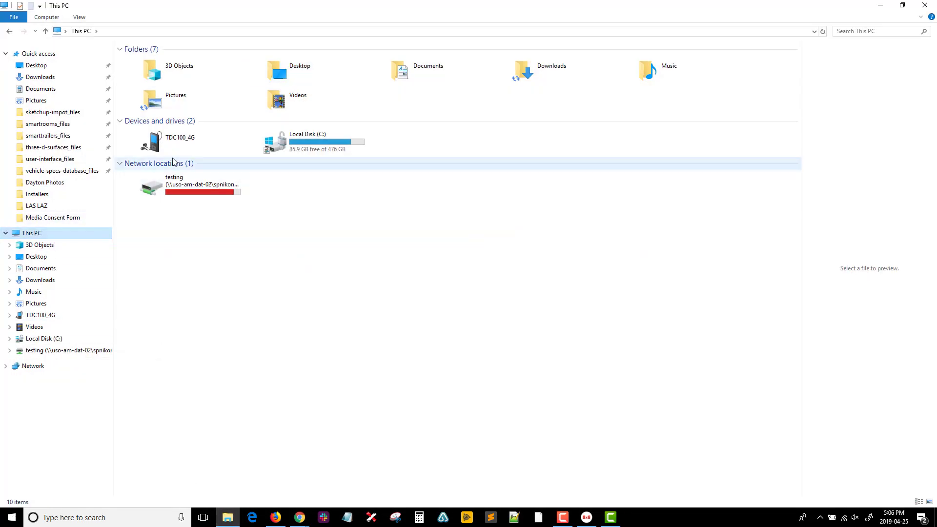
click(179, 142)
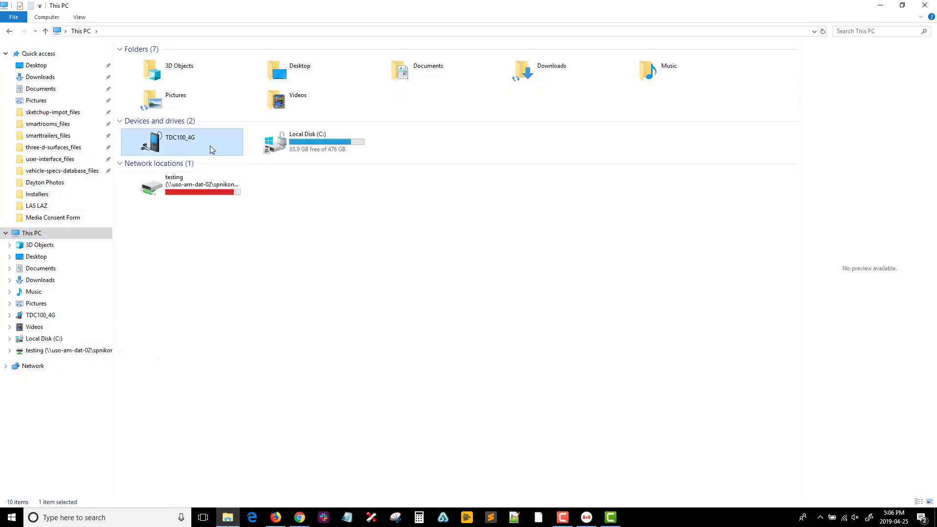
double_click(179, 142)
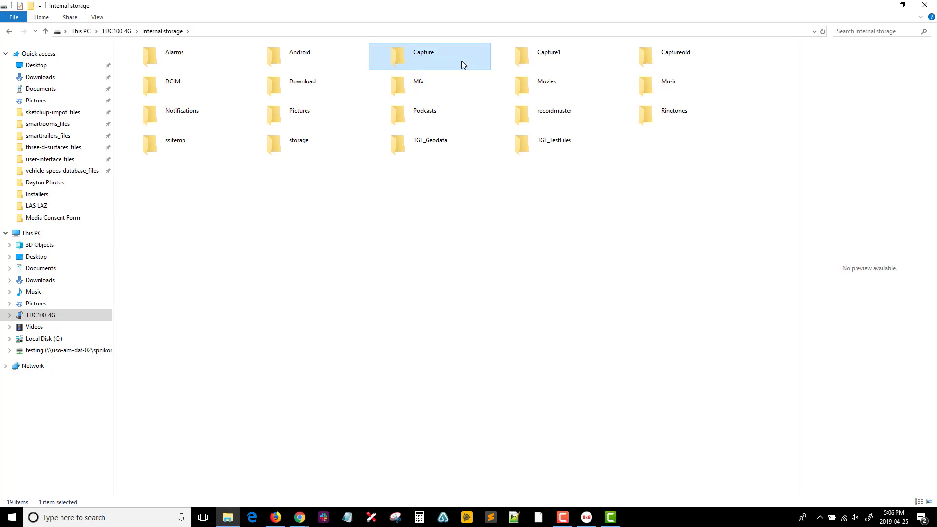
double_click(427, 53)
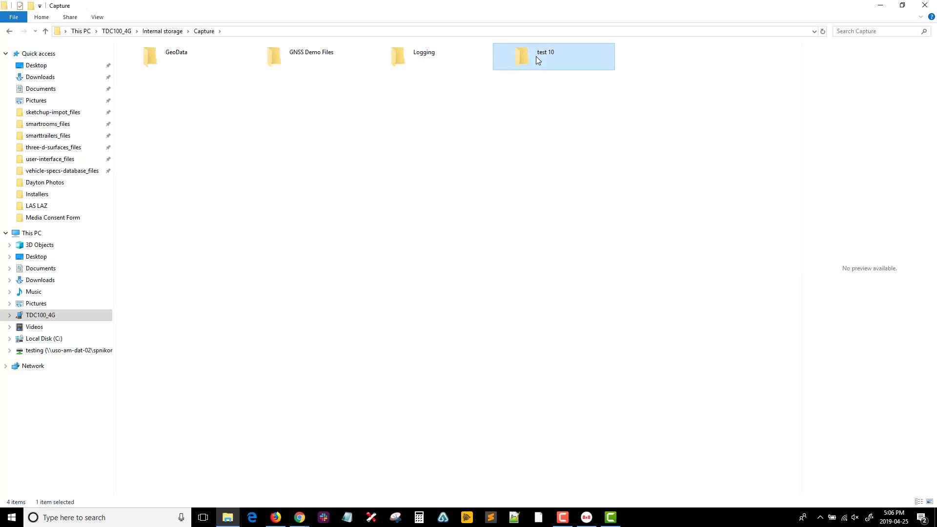
double_click(519, 54)
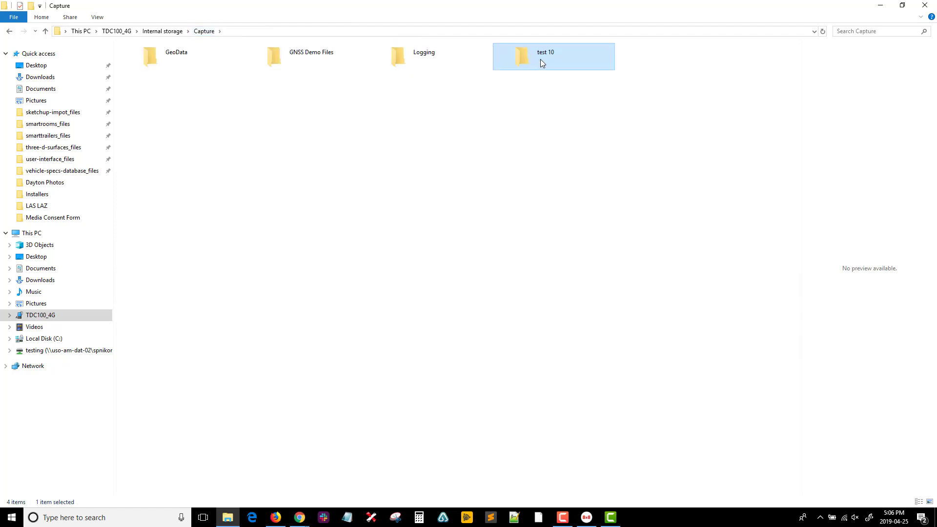
mouse_move(572, 133)
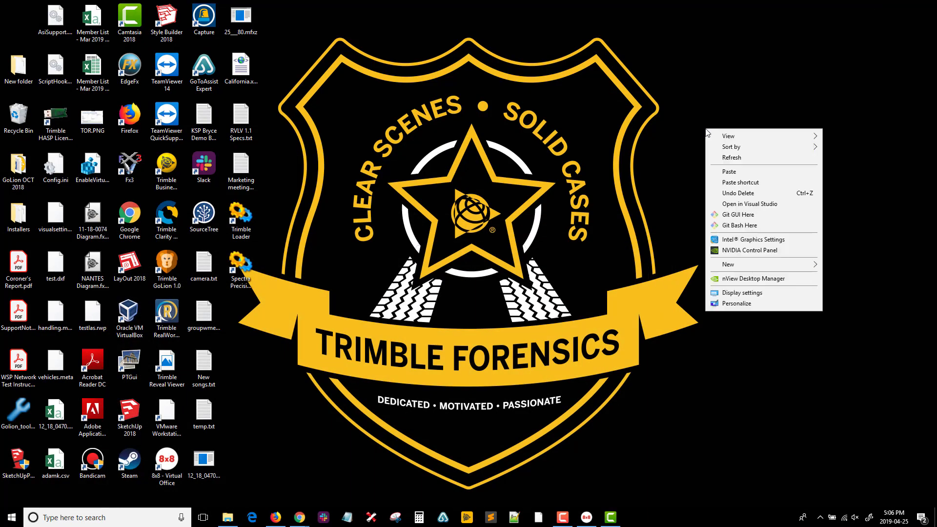
Paste test 10 onto the desktop, eject the MTP device, and open test 10.capture.
click(729, 173)
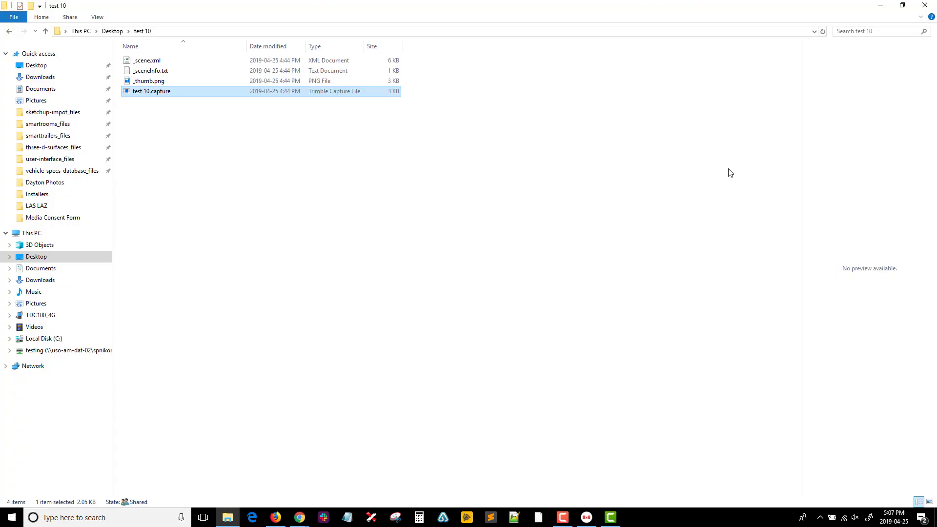
mouse_move(821, 519)
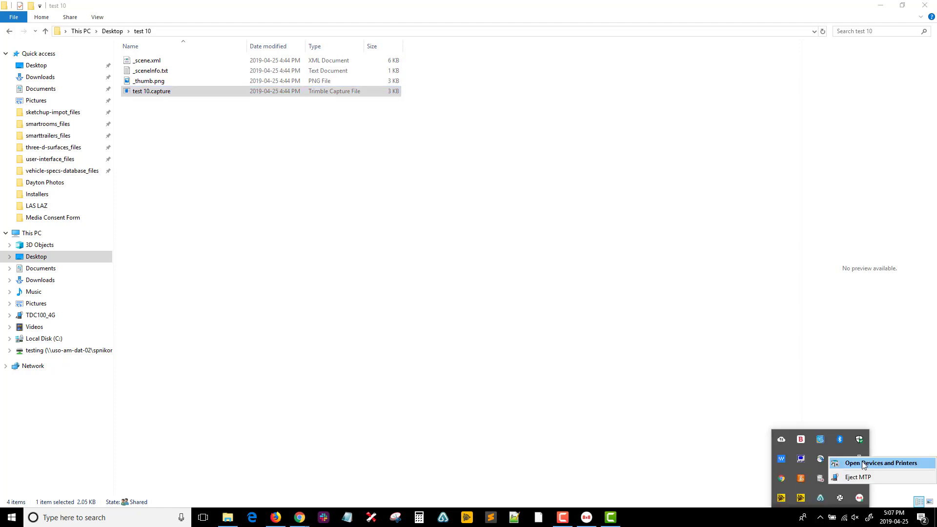
click(857, 477)
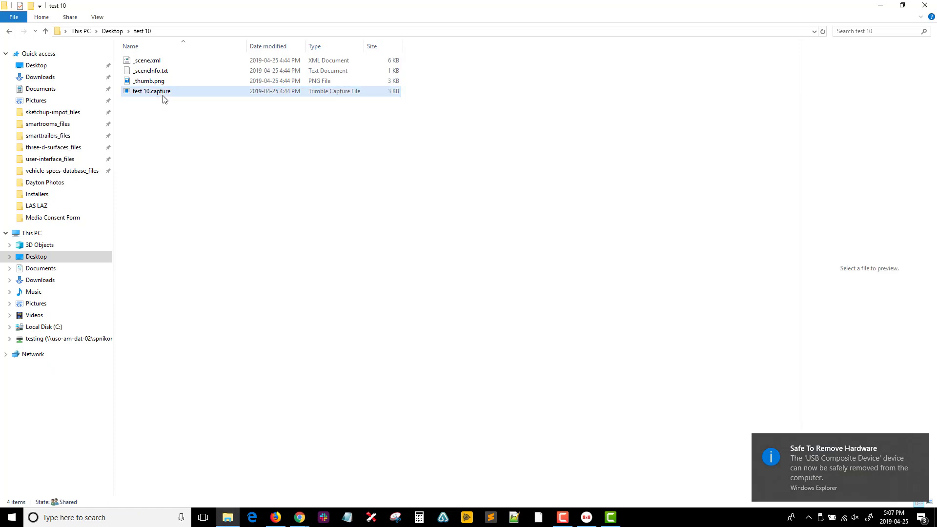
click(151, 91)
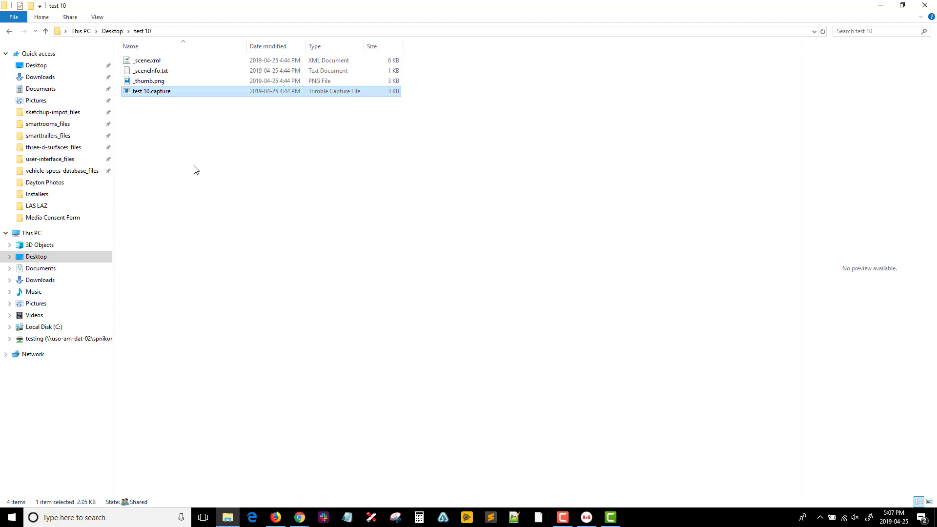
double_click(152, 91)
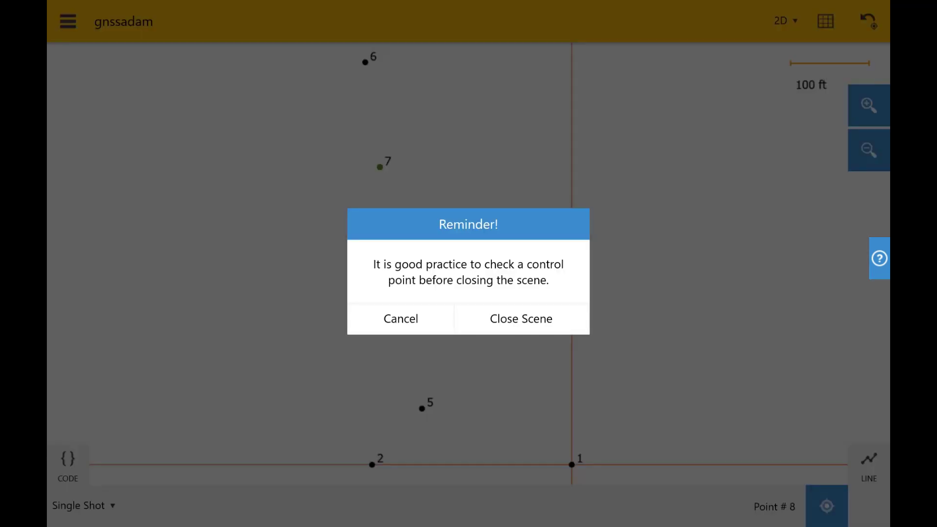
Close the gnssadam scene and export it as gnssadam.capture into Documents.
click(520, 318)
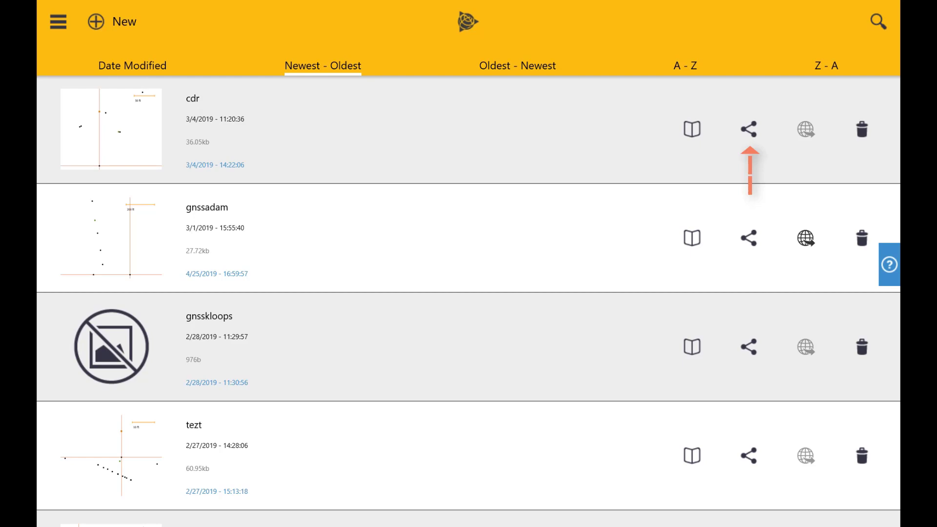
click(749, 130)
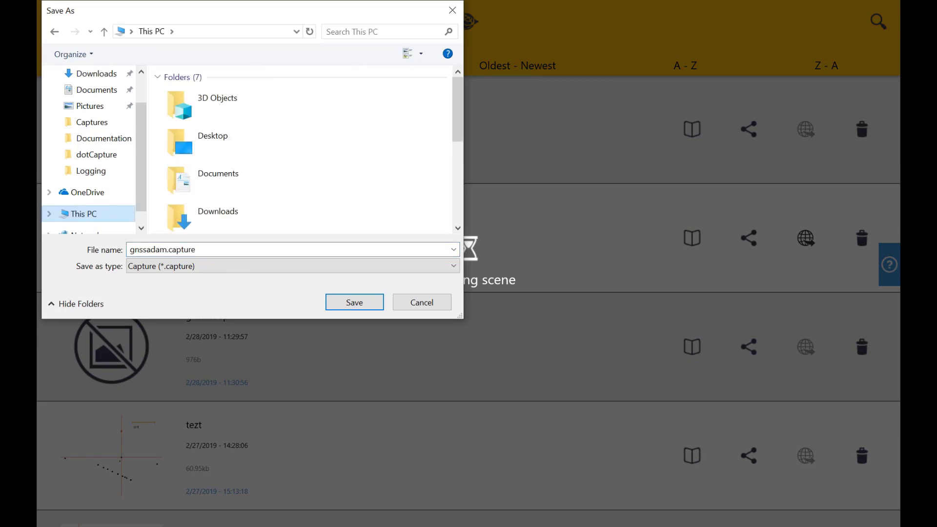
click(218, 174)
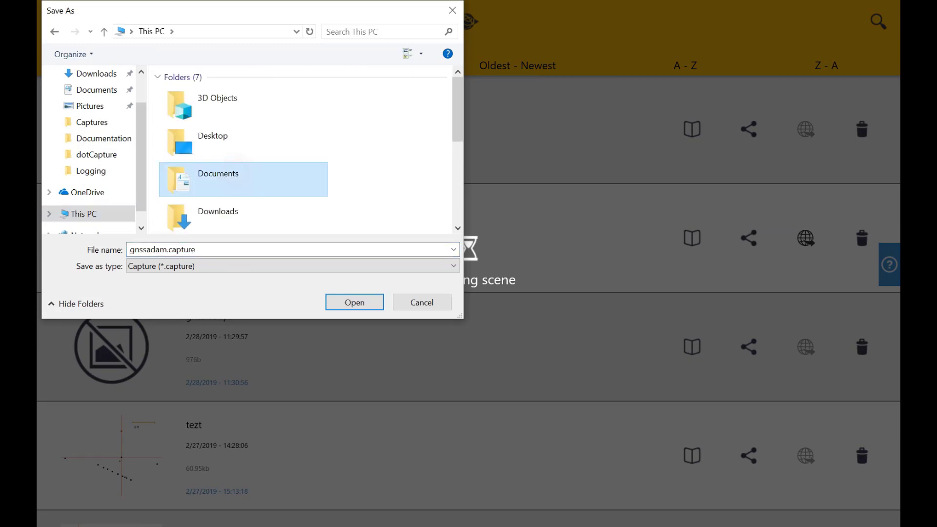
click(354, 302)
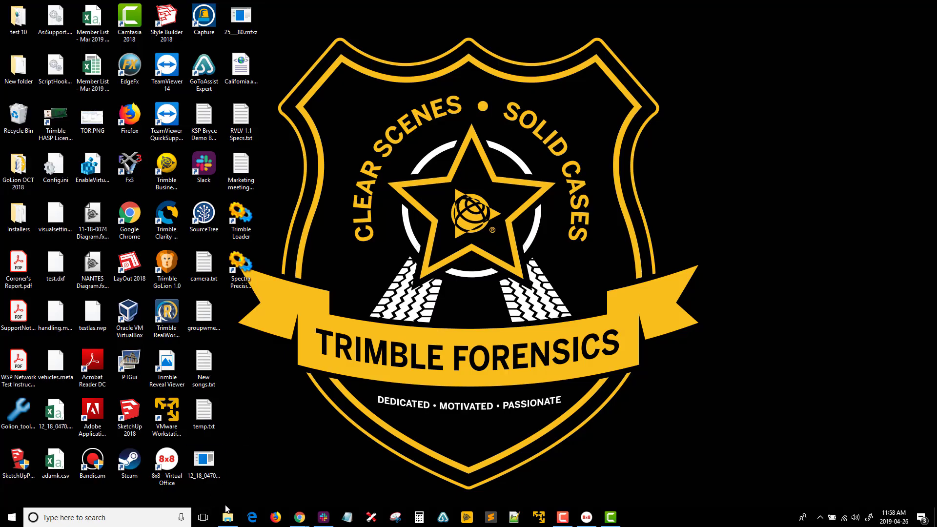
Copy McArthur.capture from D:\Trimble Data\McArthur\McArthur.
click(227, 517)
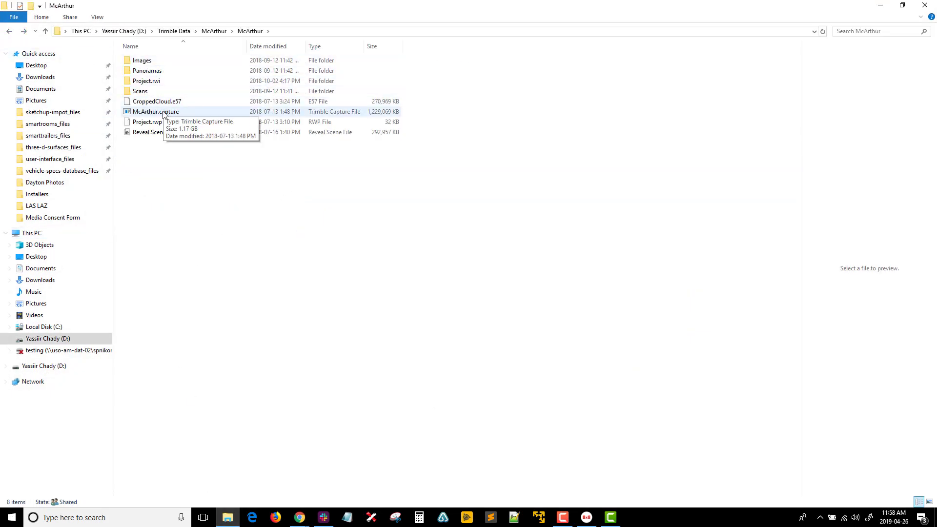
click(154, 112)
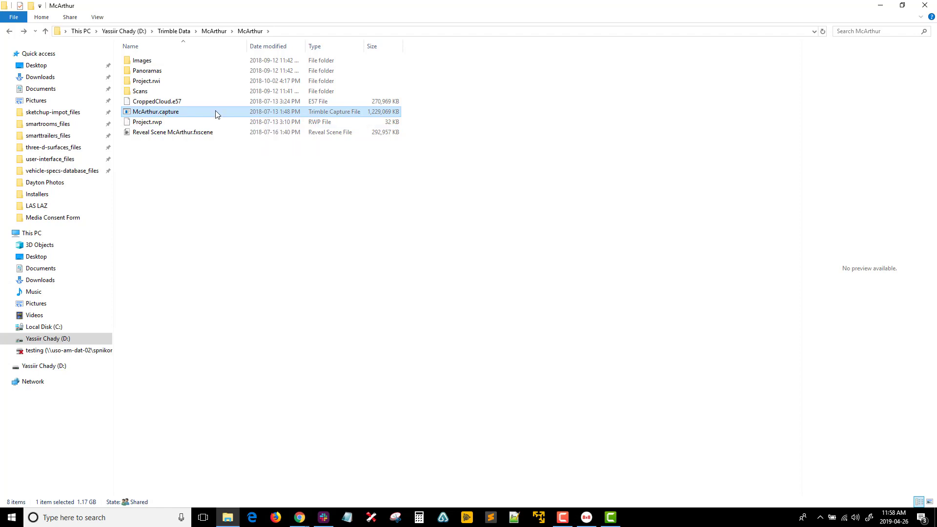
right_click(157, 112)
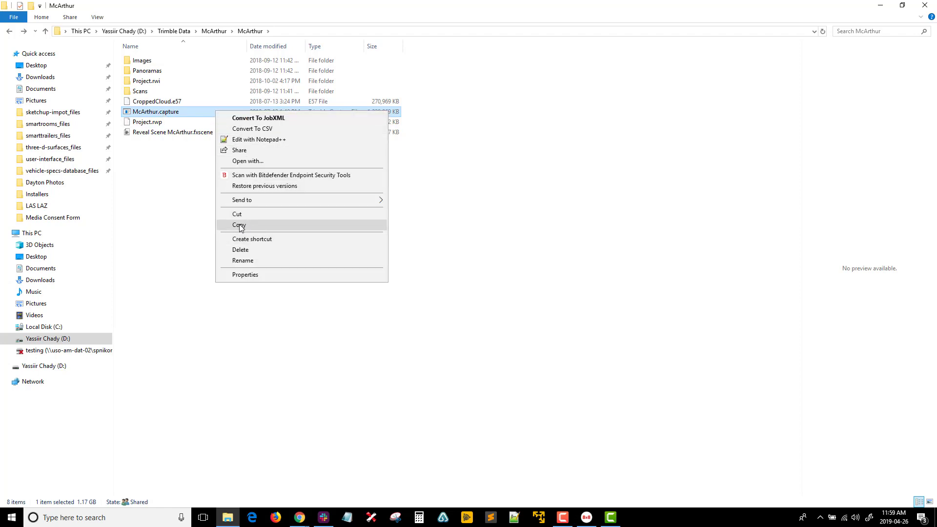
click(238, 225)
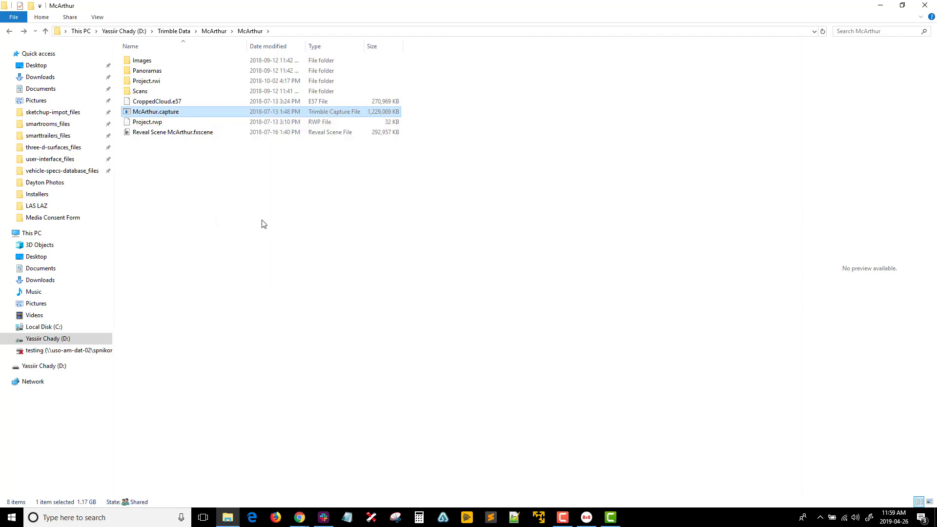